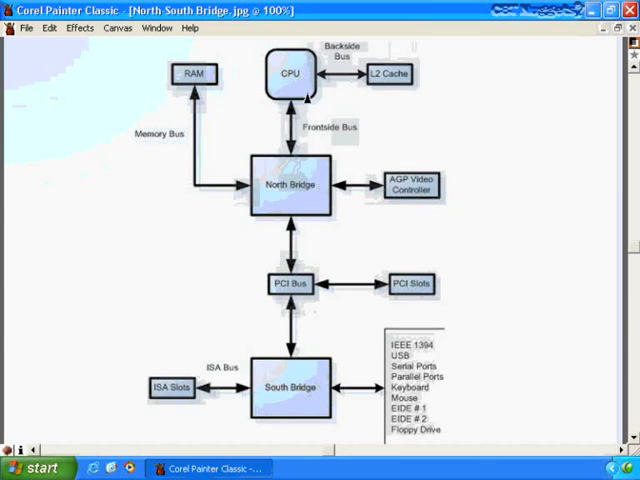
mouse_move(376, 436)
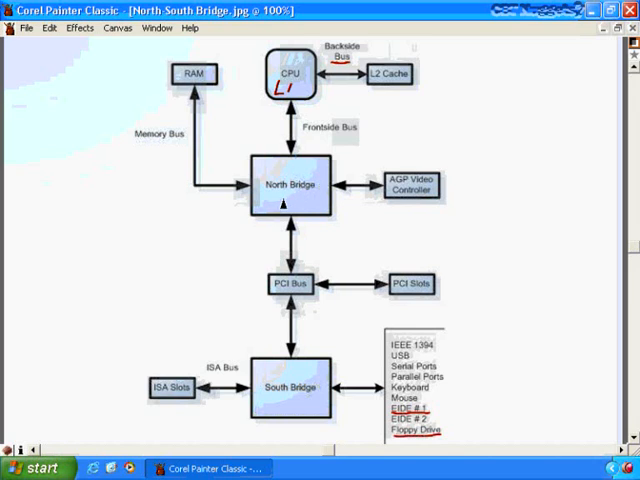
mouse_move(292, 184)
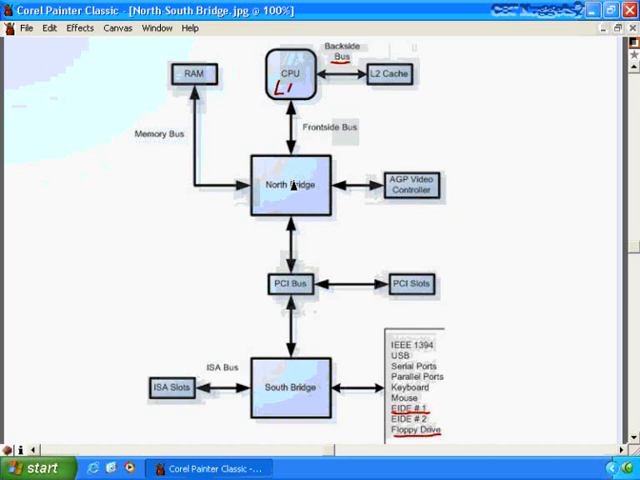
mouse_move(164, 76)
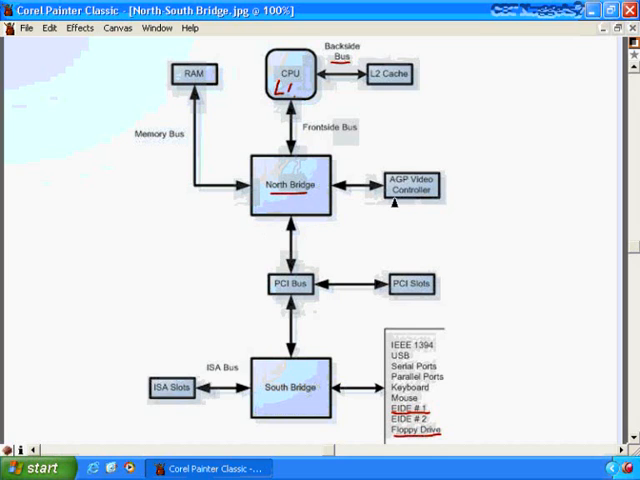
Underline Frontside Bus in red with the brush
drag(384, 202, 420, 202)
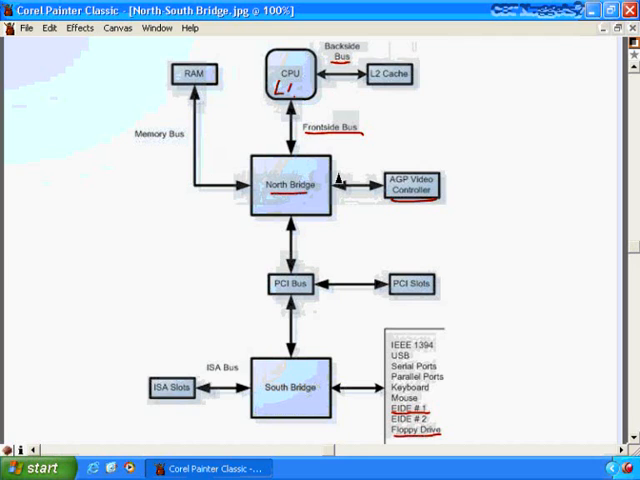
mouse_move(300, 250)
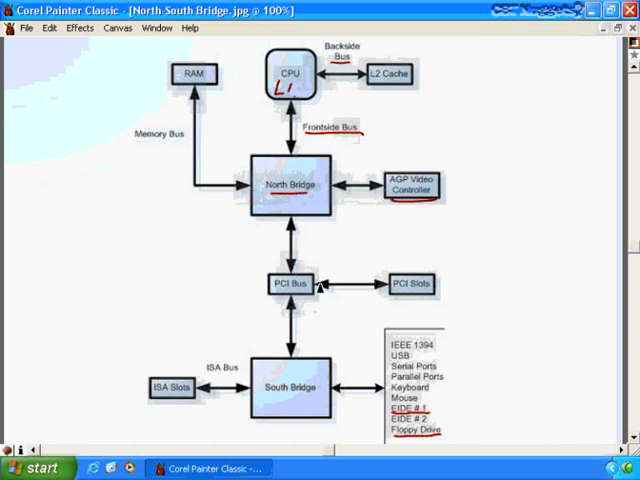
mouse_move(344, 298)
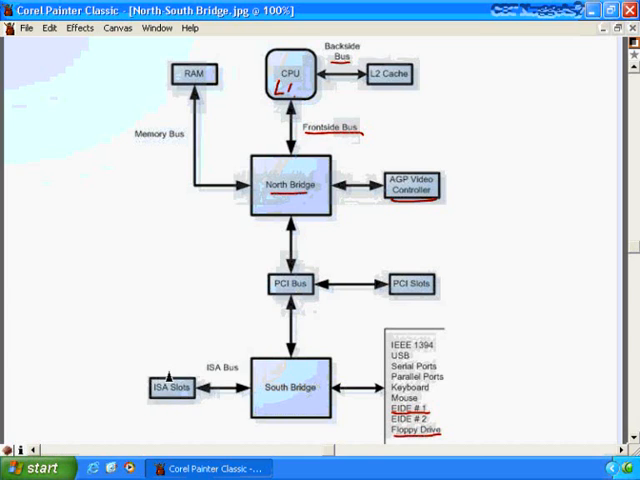
Cross out the ISA Slots box with a red X
drag(150, 376, 200, 410)
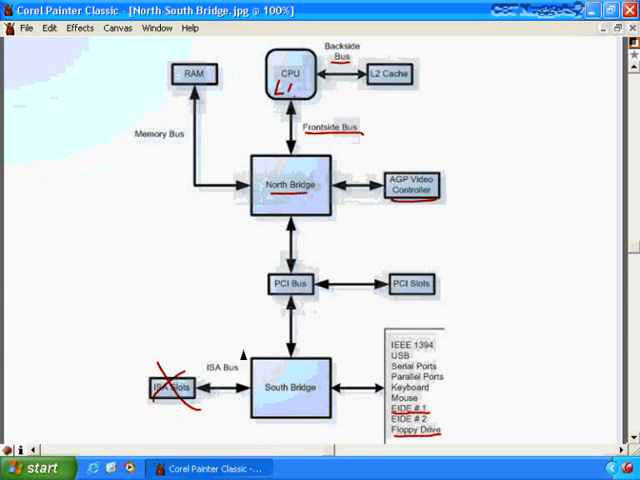
mouse_move(228, 404)
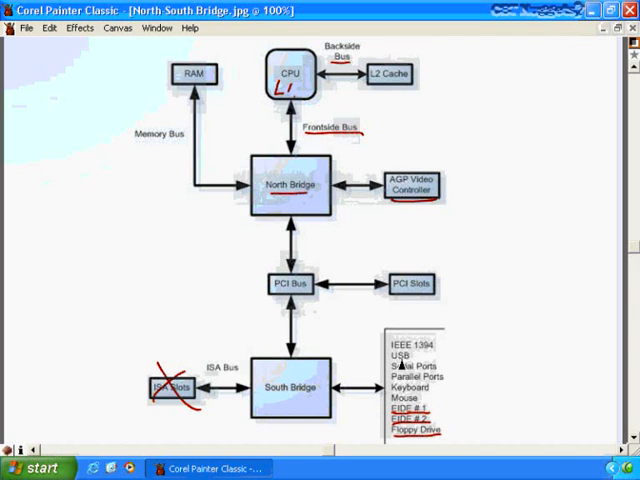
mouse_move(422, 364)
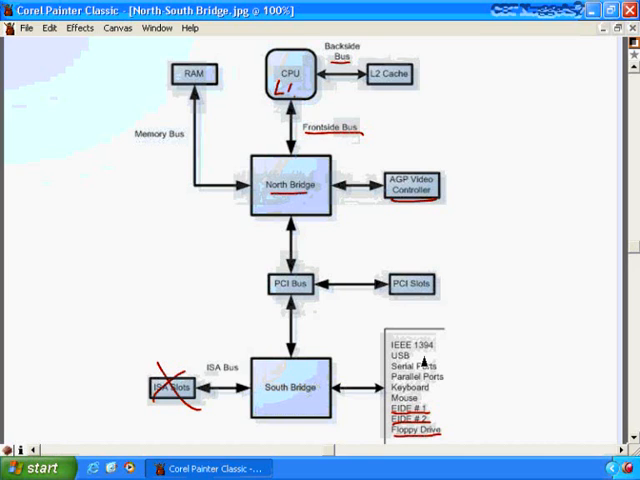
mouse_move(298, 356)
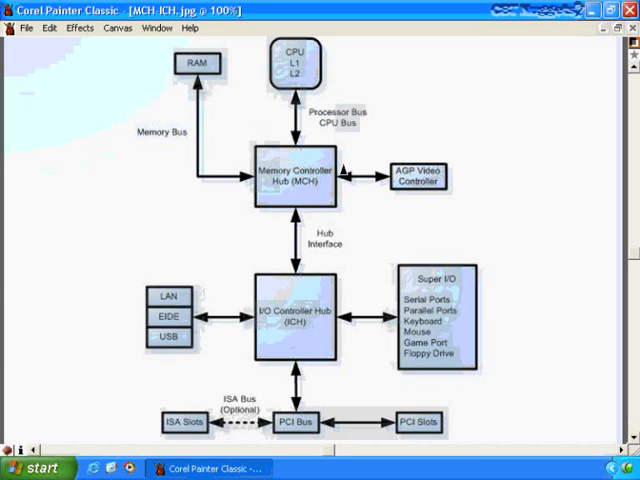
mouse_move(276, 200)
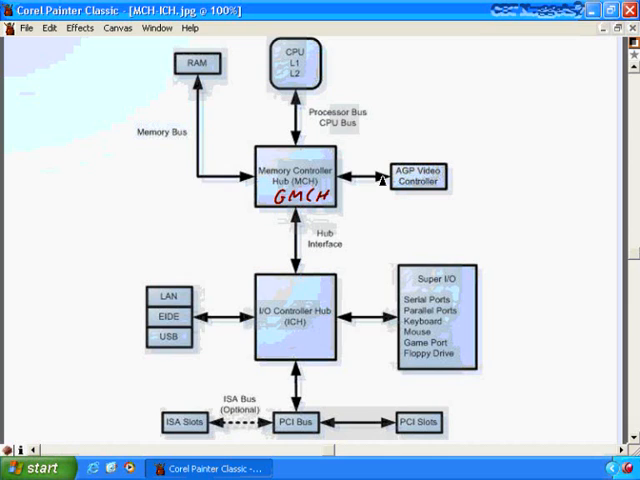
mouse_move(408, 216)
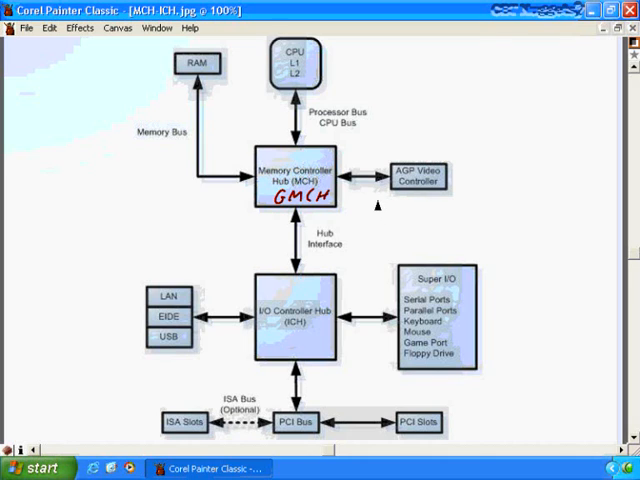
mouse_move(380, 204)
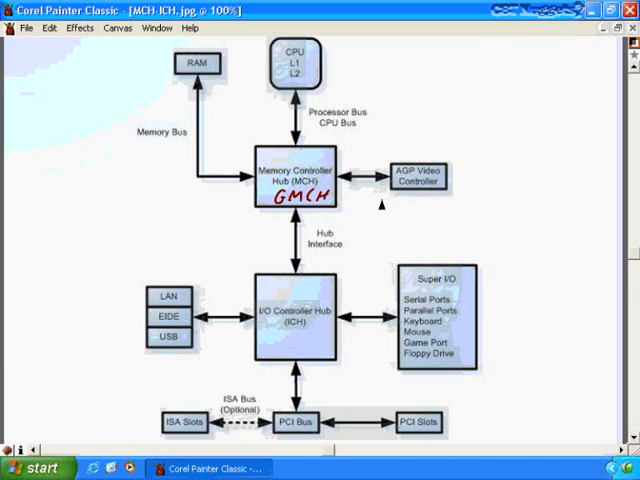
mouse_move(364, 204)
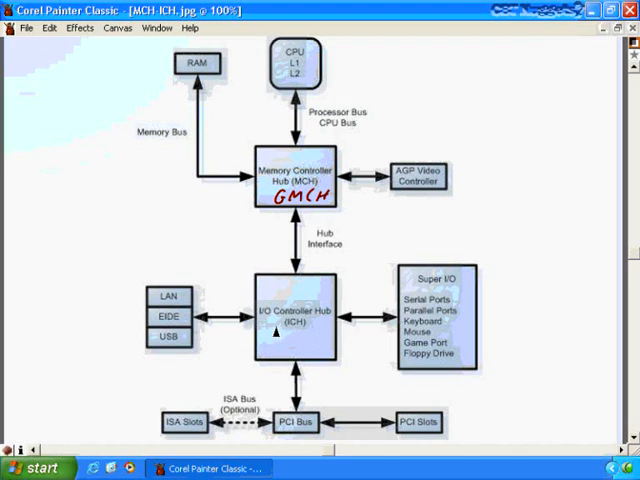
mouse_move(318, 324)
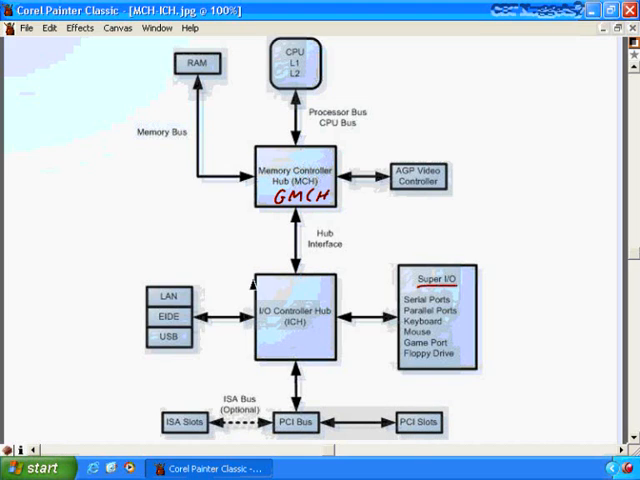
mouse_move(304, 356)
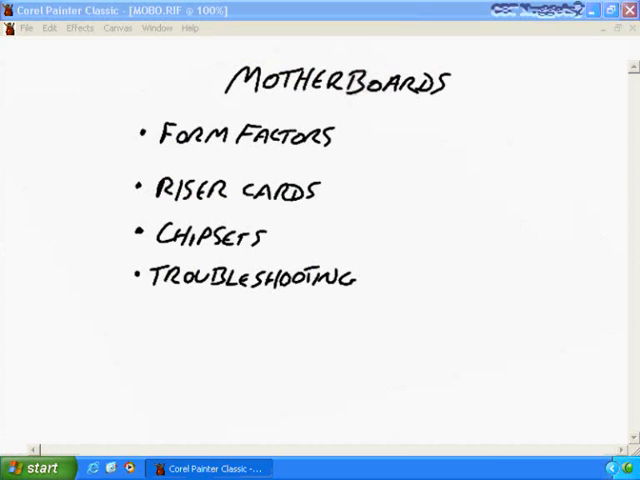
Underline the MOTHERBOARDS title and tick Form Factors, Riser cards, Chipsets and Troubleshooting in purple
drag(230, 104, 436, 104)
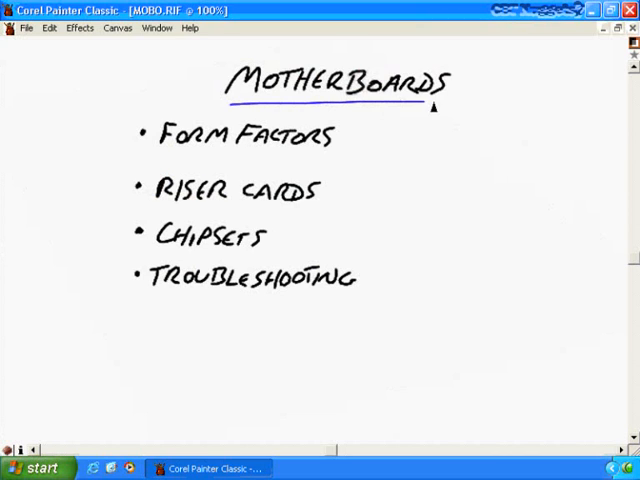
drag(336, 140, 360, 144)
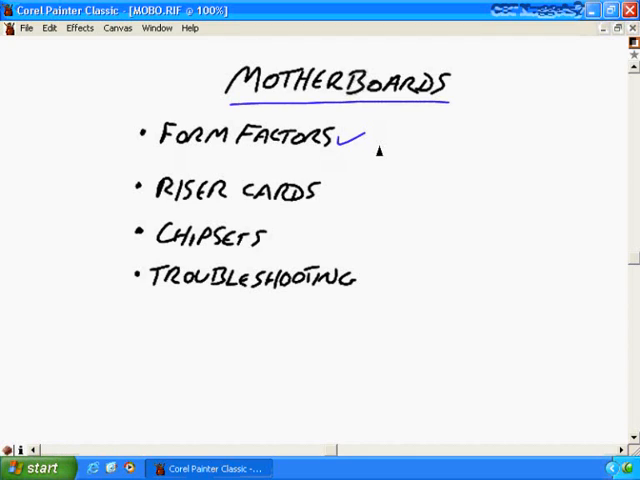
mouse_move(368, 144)
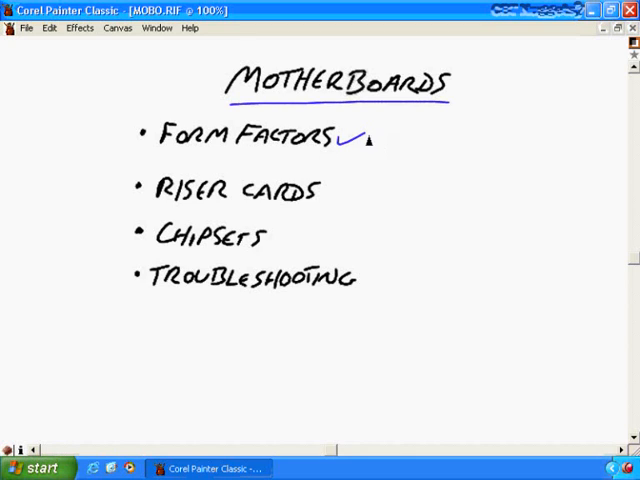
drag(324, 192, 344, 200)
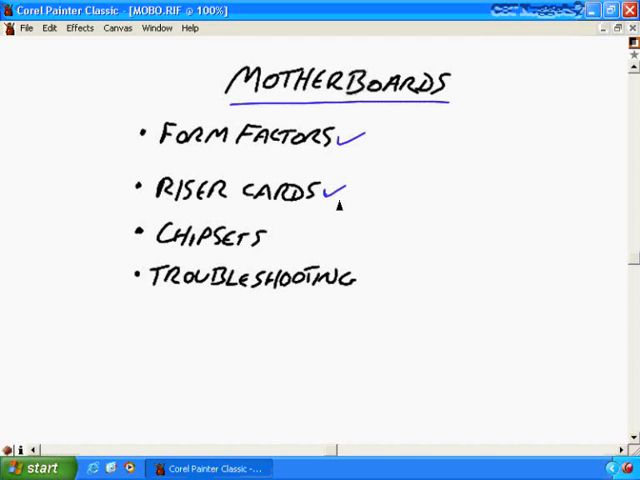
mouse_move(272, 240)
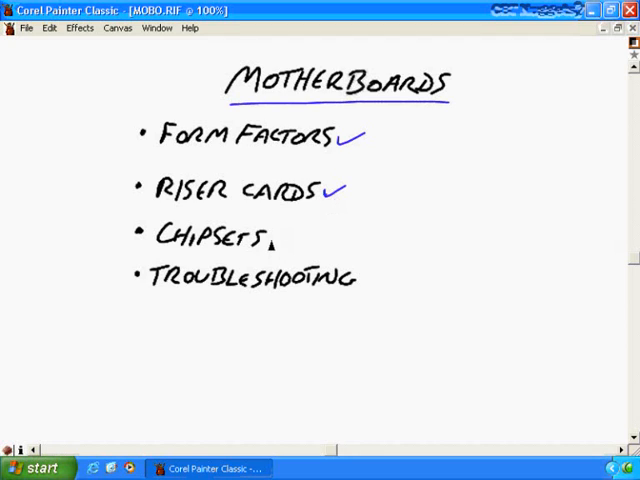
drag(278, 244, 300, 230)
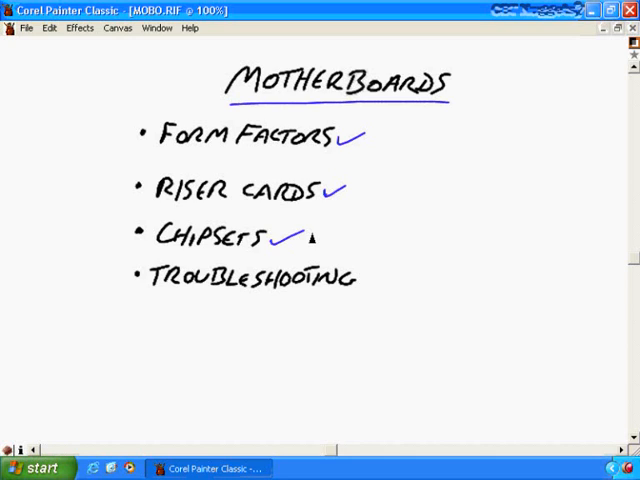
mouse_move(368, 288)
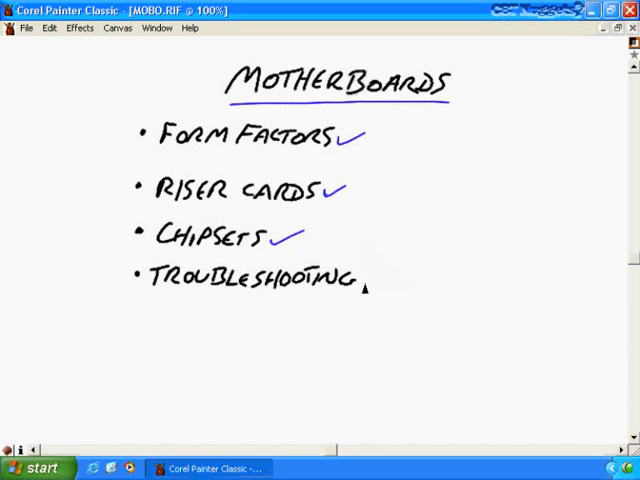
drag(364, 284, 384, 270)
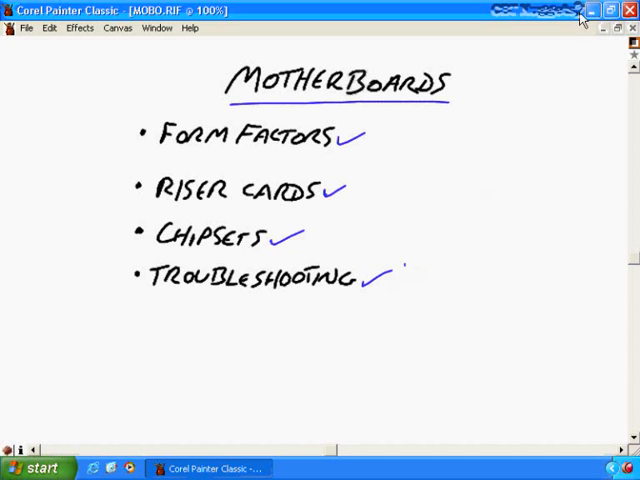
Minimize the painting window to show the desktop
click(594, 12)
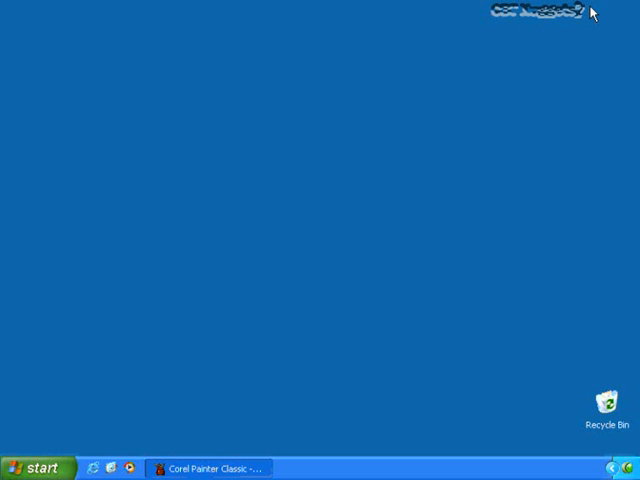